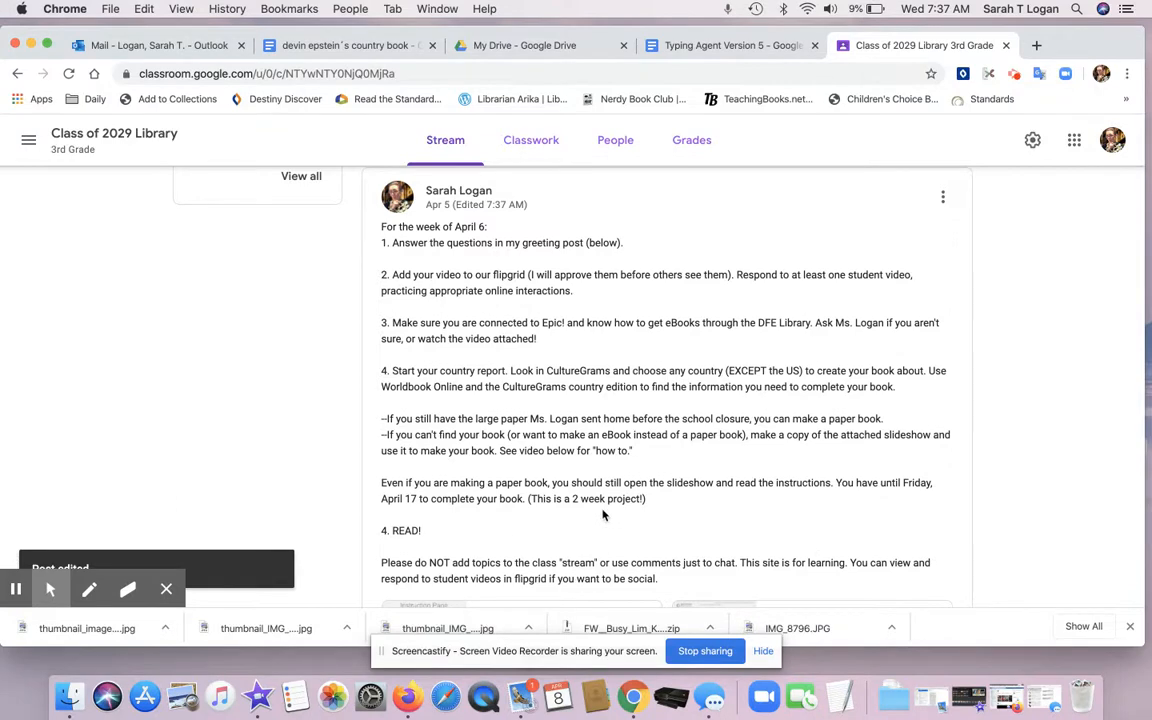
# Scroll the April 6 Stream post and open the 3rd Grade Country eBook attachment
pyautogui.scroll(-3)
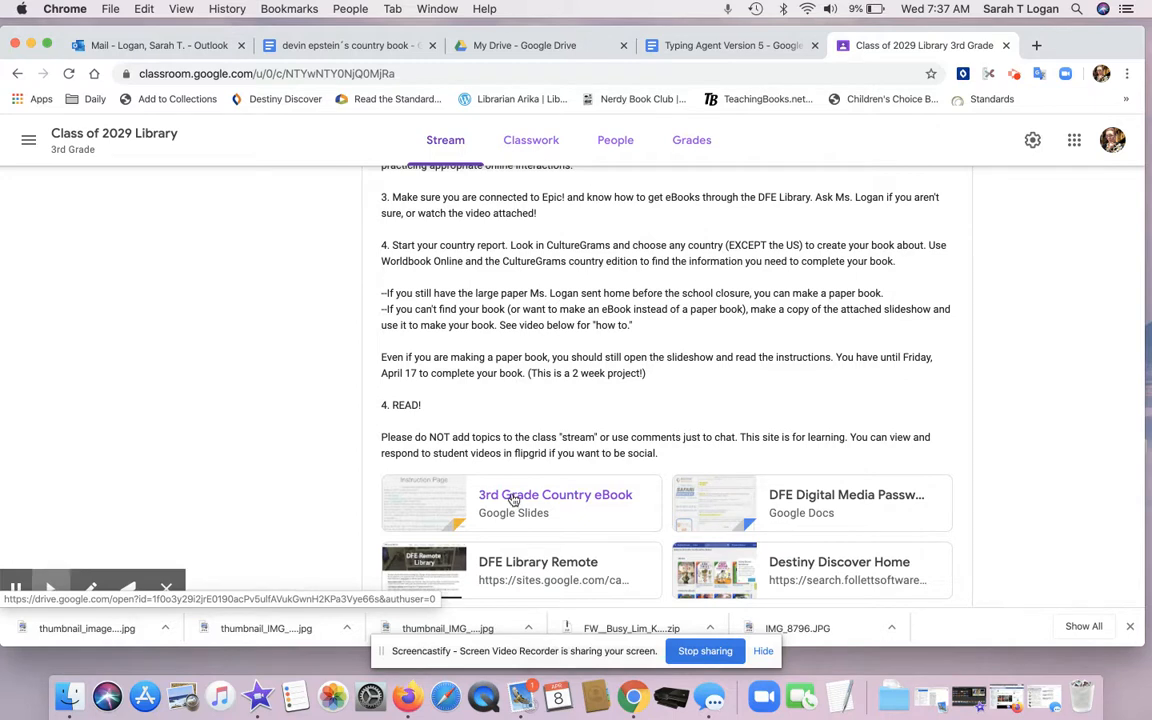
pyautogui.click(518, 500)
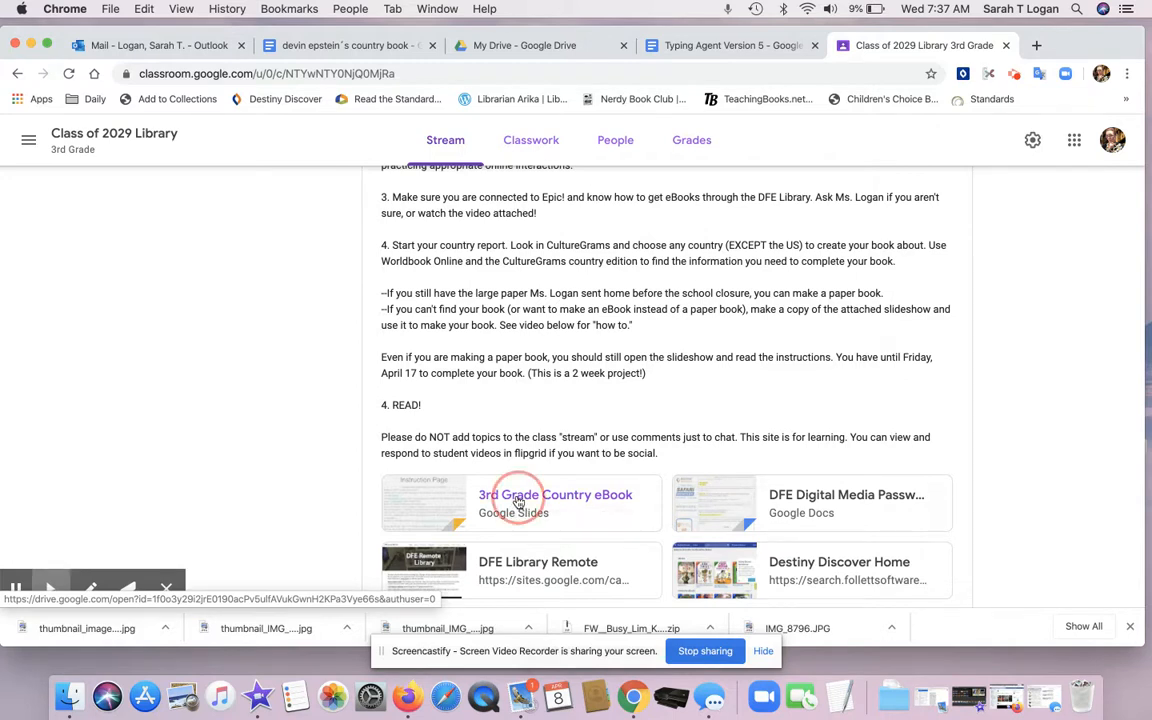
# Open the Country eBook slideshow and start copying the entire presentation
pyautogui.click(519, 494)
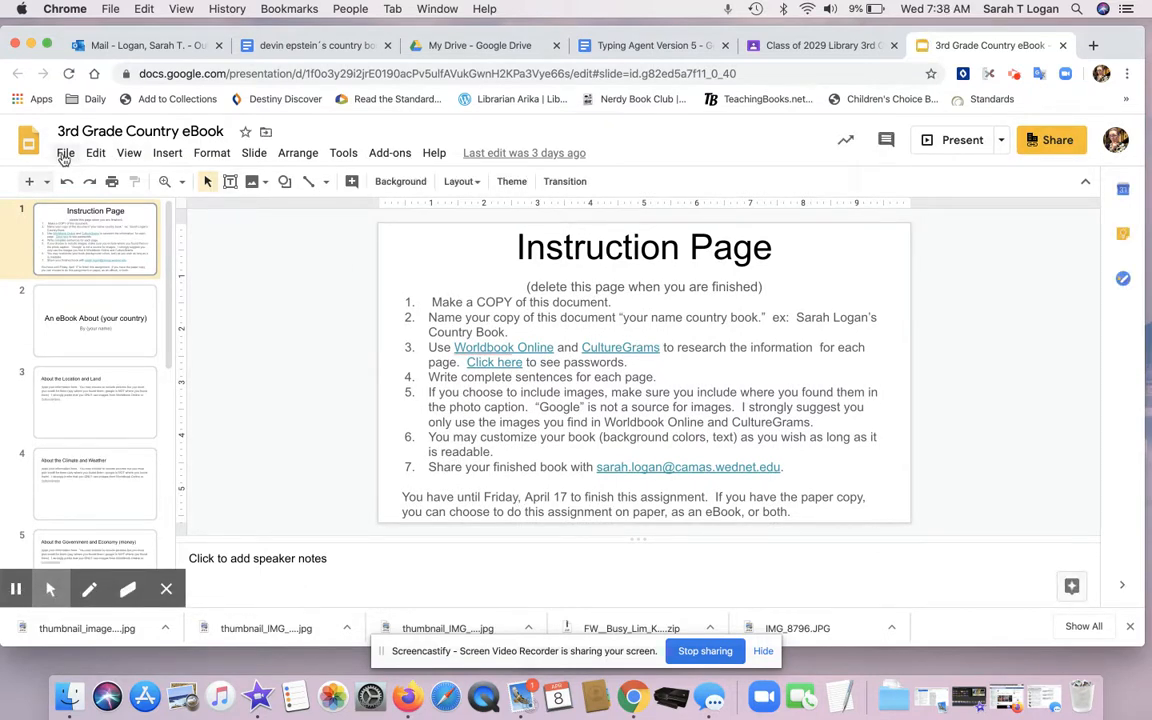
pyautogui.click(65, 153)
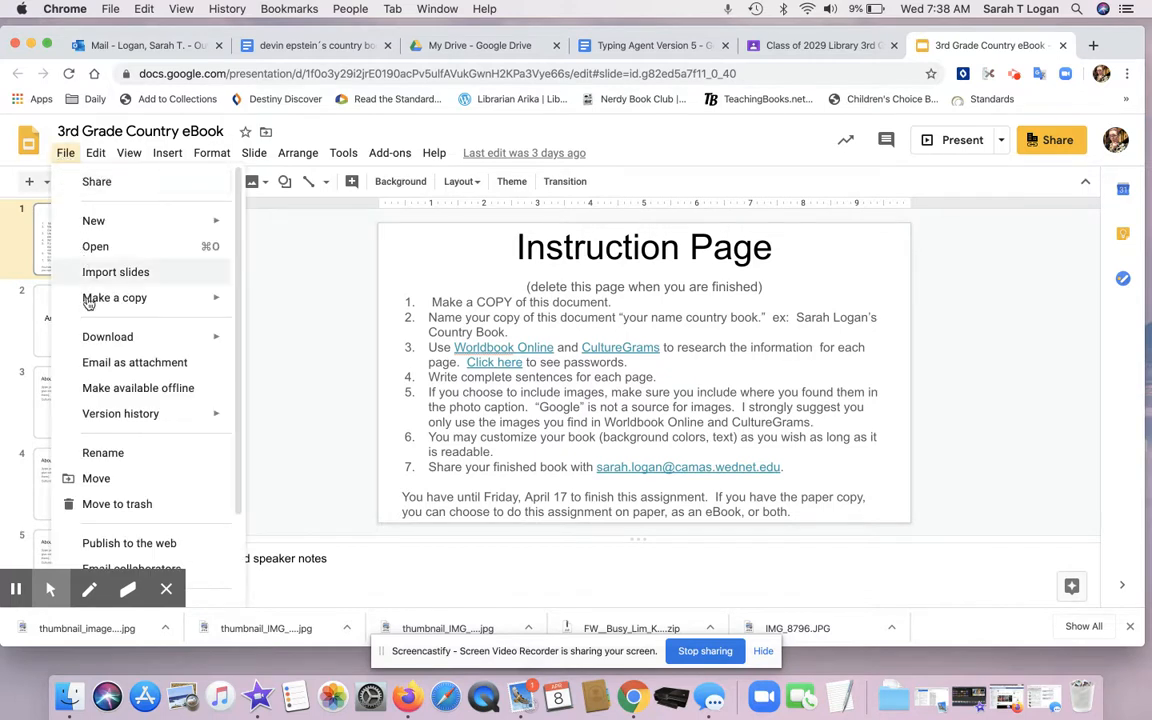
pyautogui.click(114, 297)
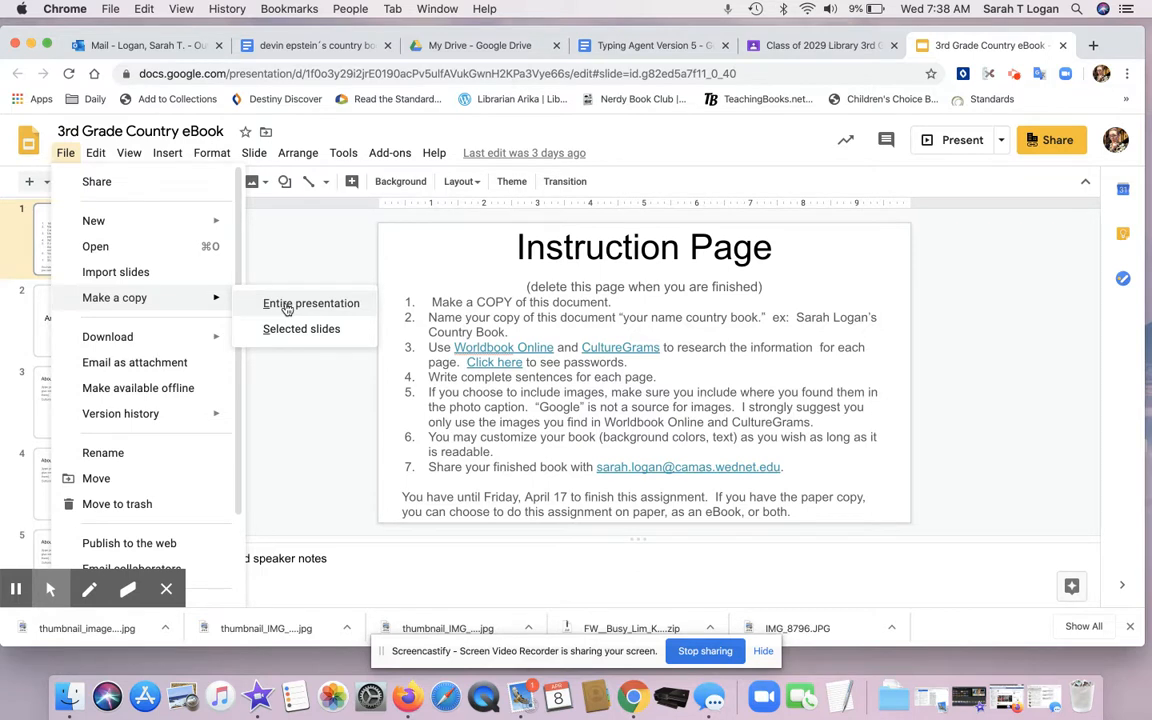
pyautogui.click(311, 303)
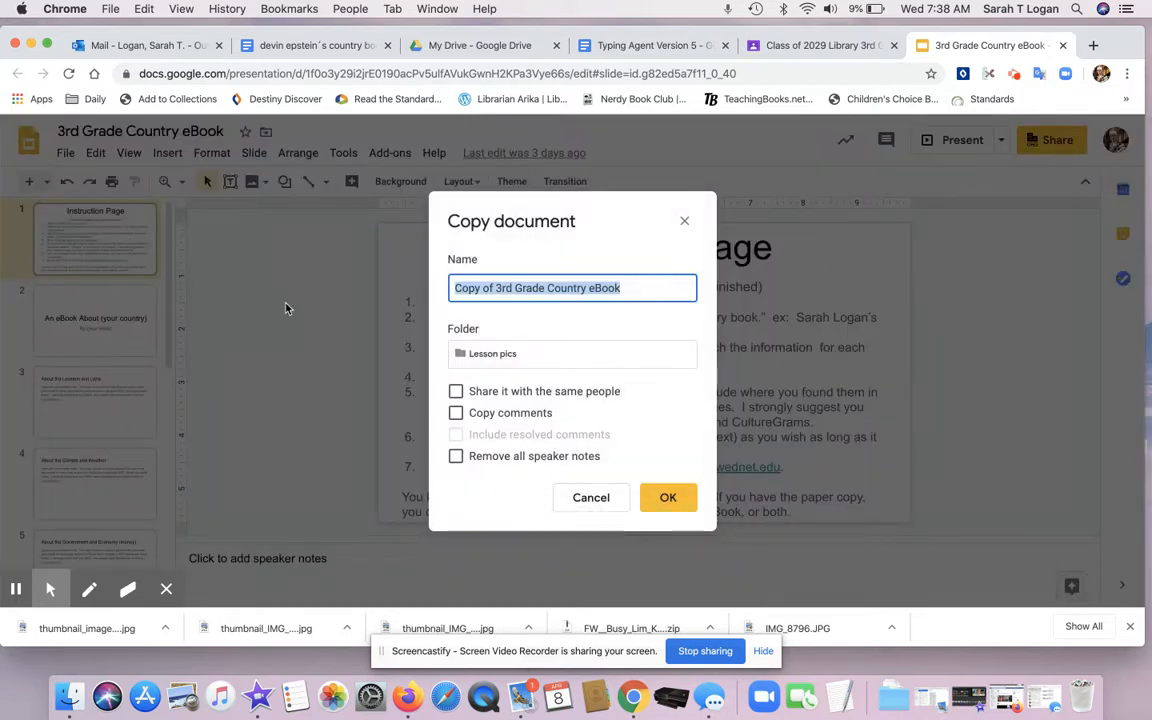
pyautogui.write('L')
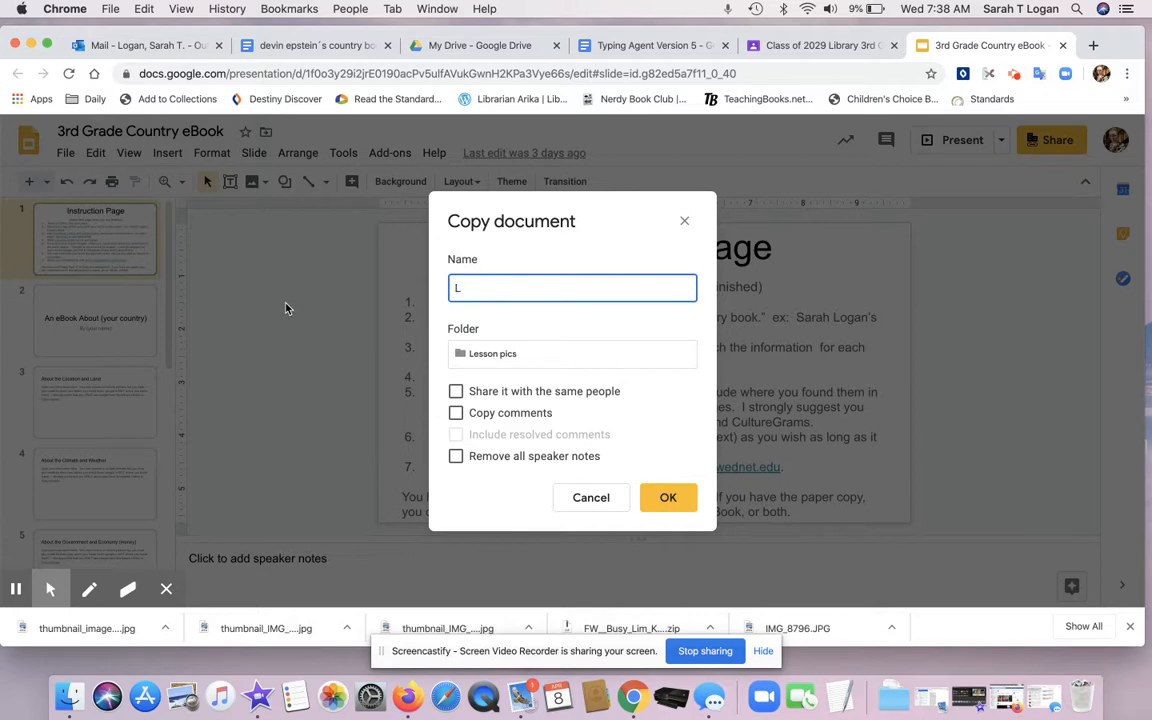
pyautogui.write("Sarah L's Countr")
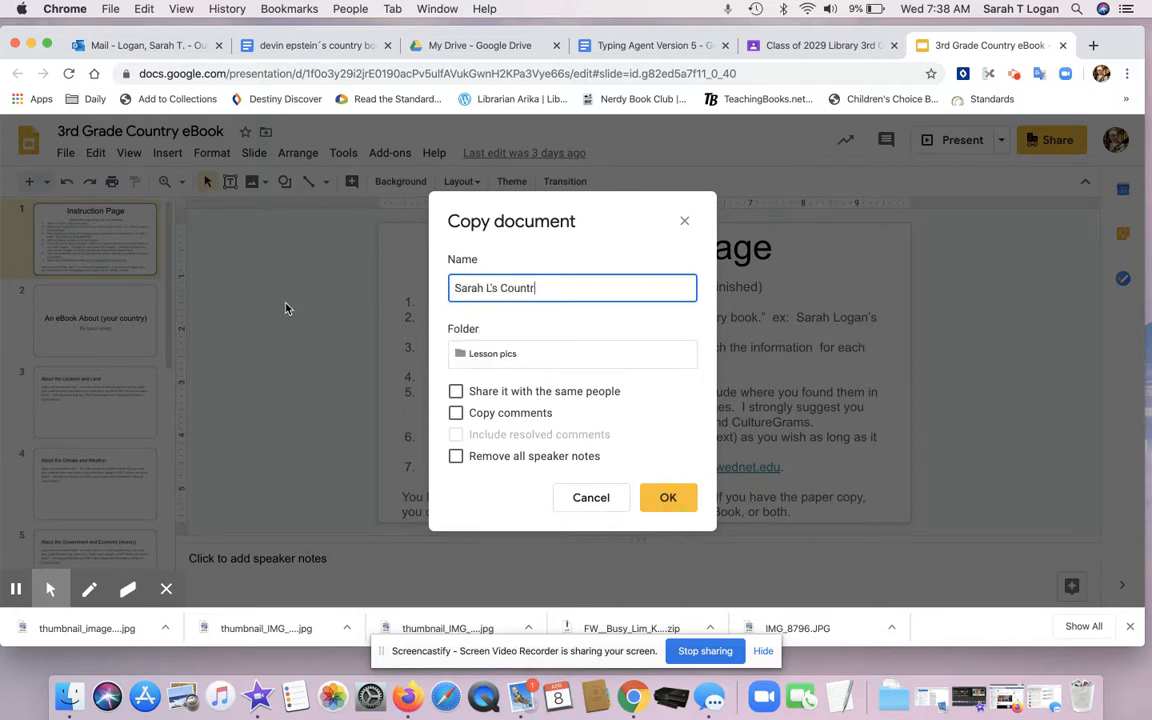
pyautogui.write('y Book')
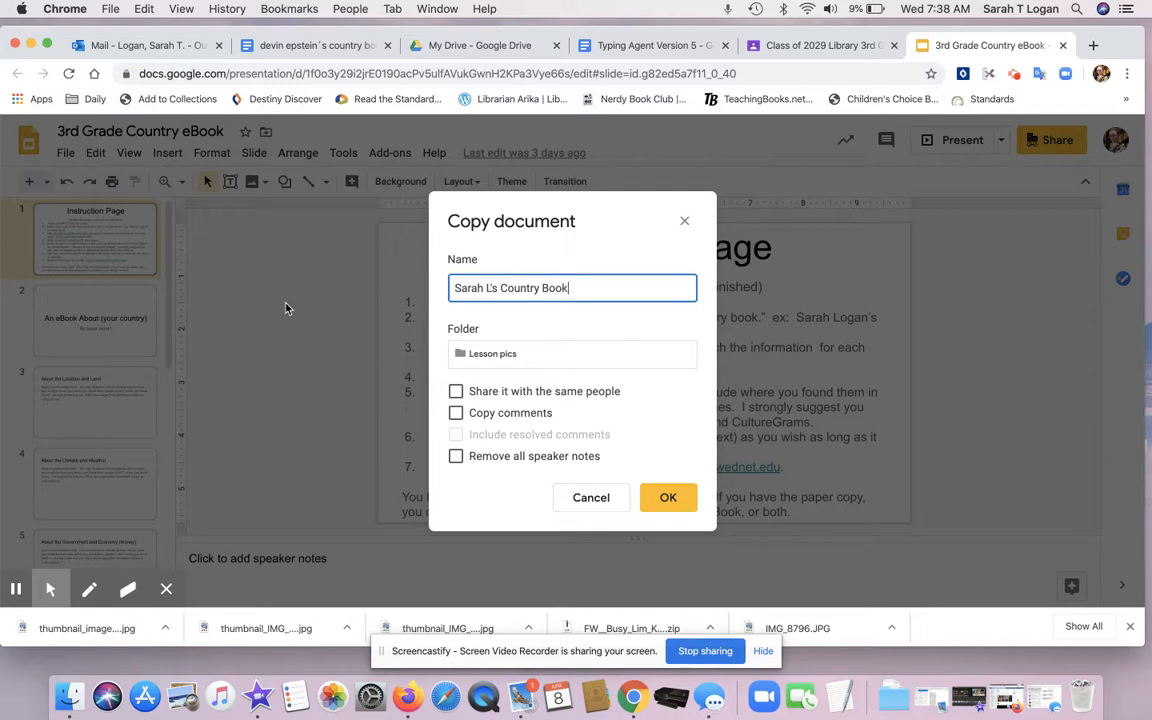
pyautogui.click(820, 45)
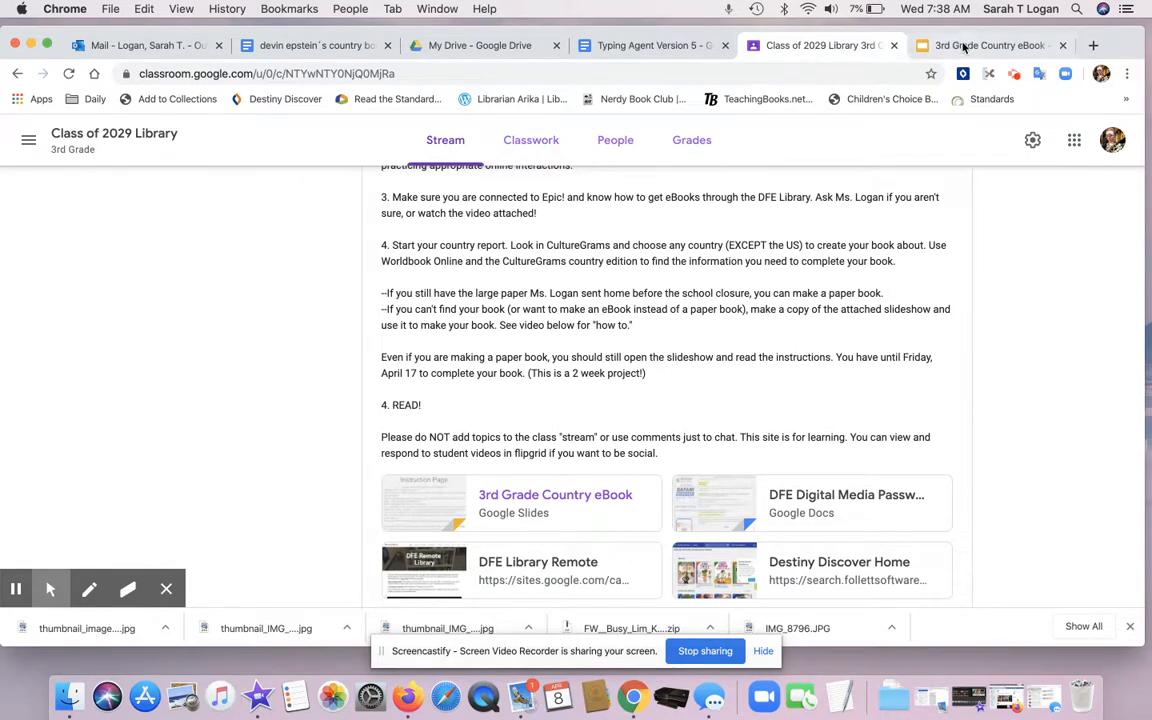
pyautogui.click(555, 494)
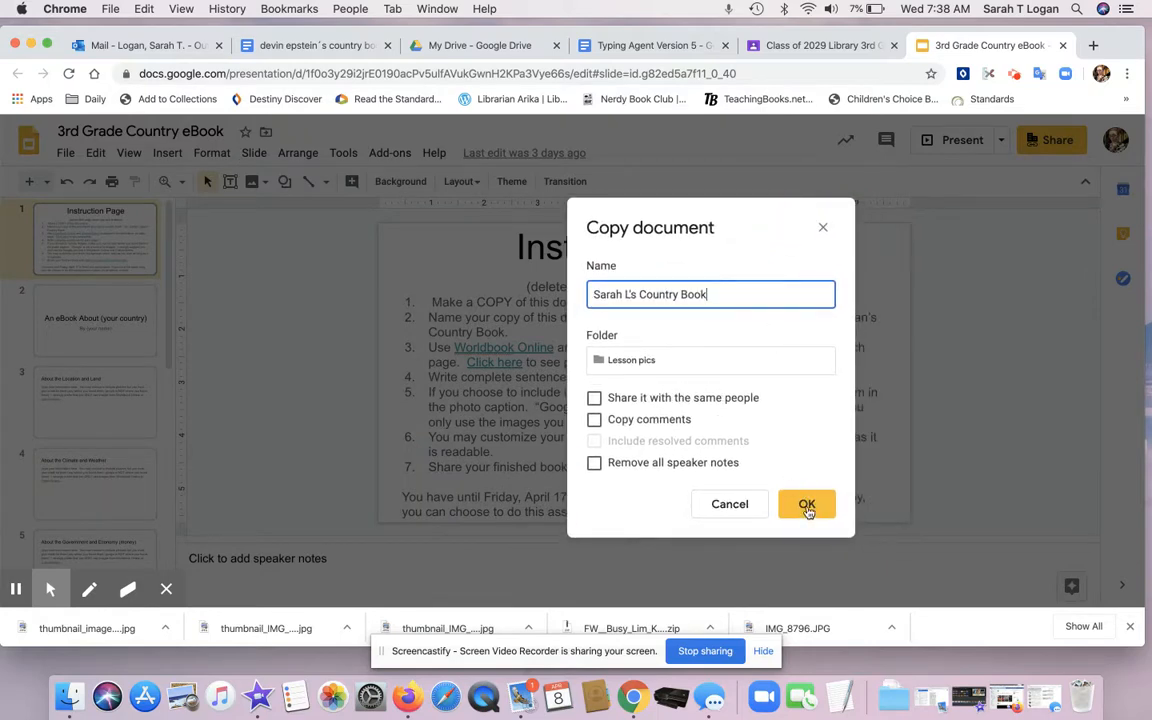
pyautogui.click(806, 504)
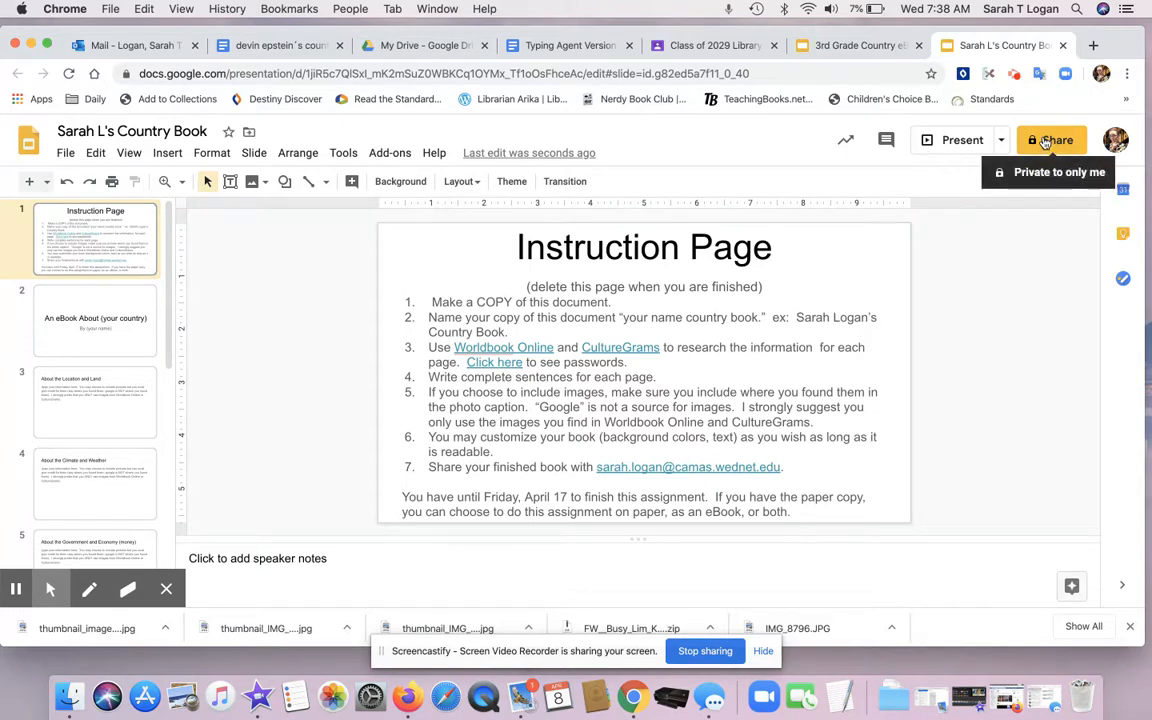
pyautogui.click(1051, 140)
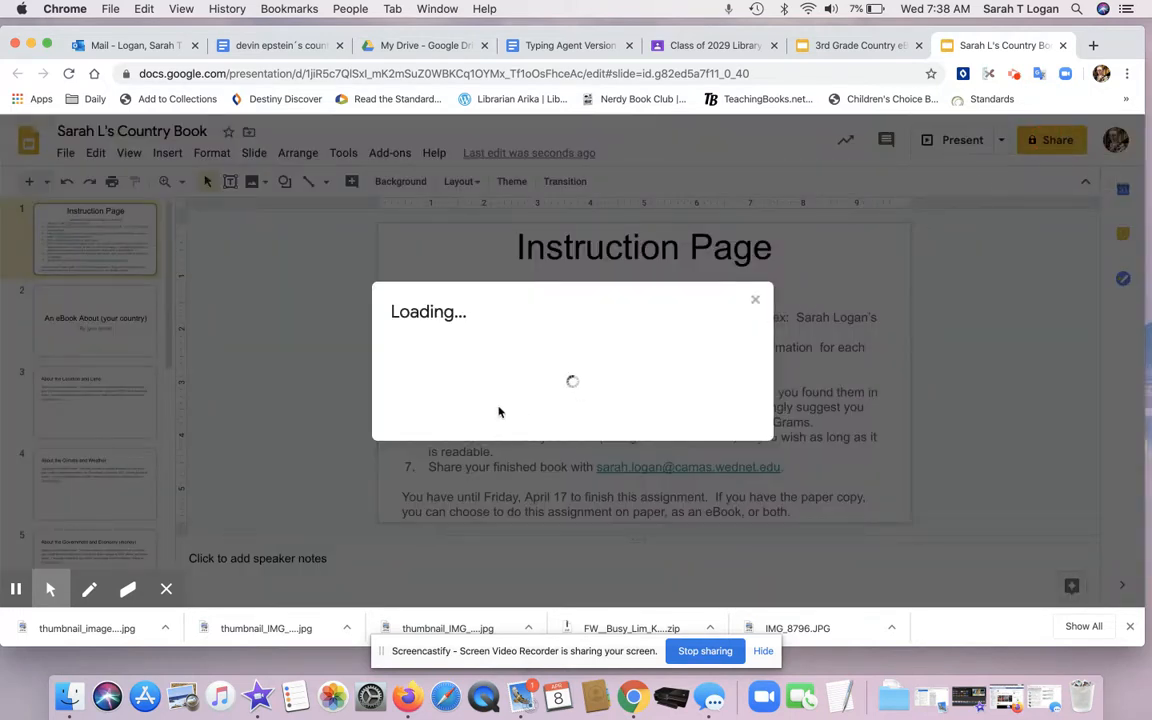
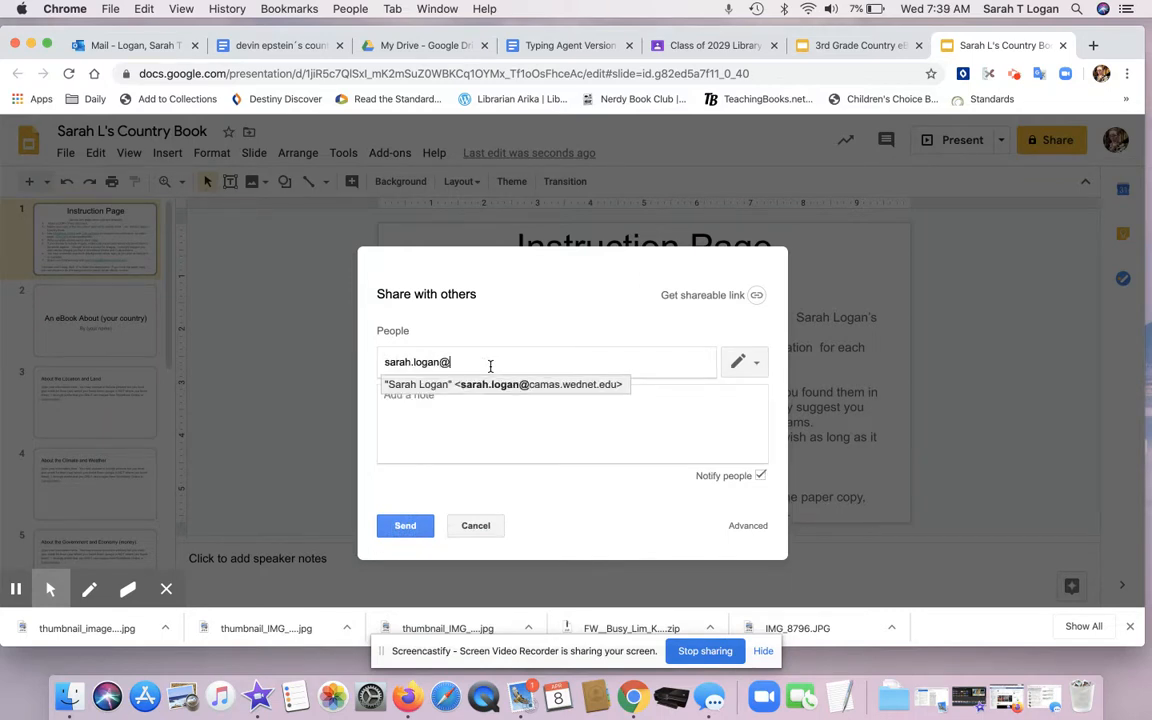
pyautogui.click(505, 384)
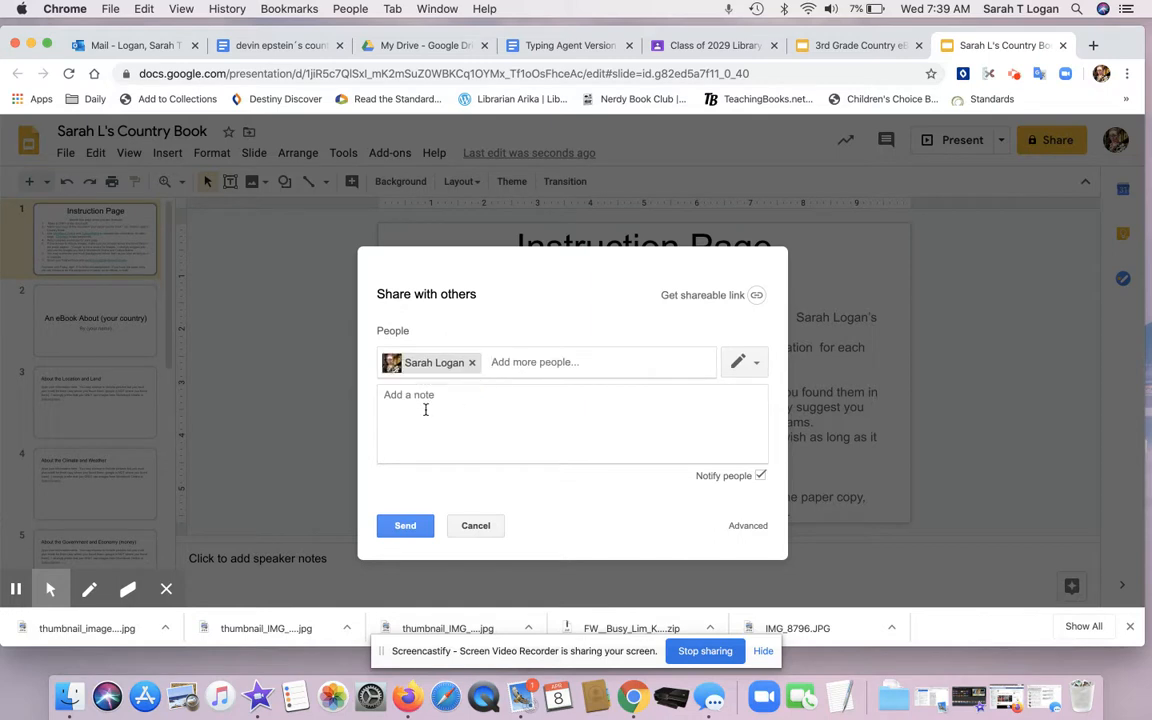
pyautogui.write('Here is m')
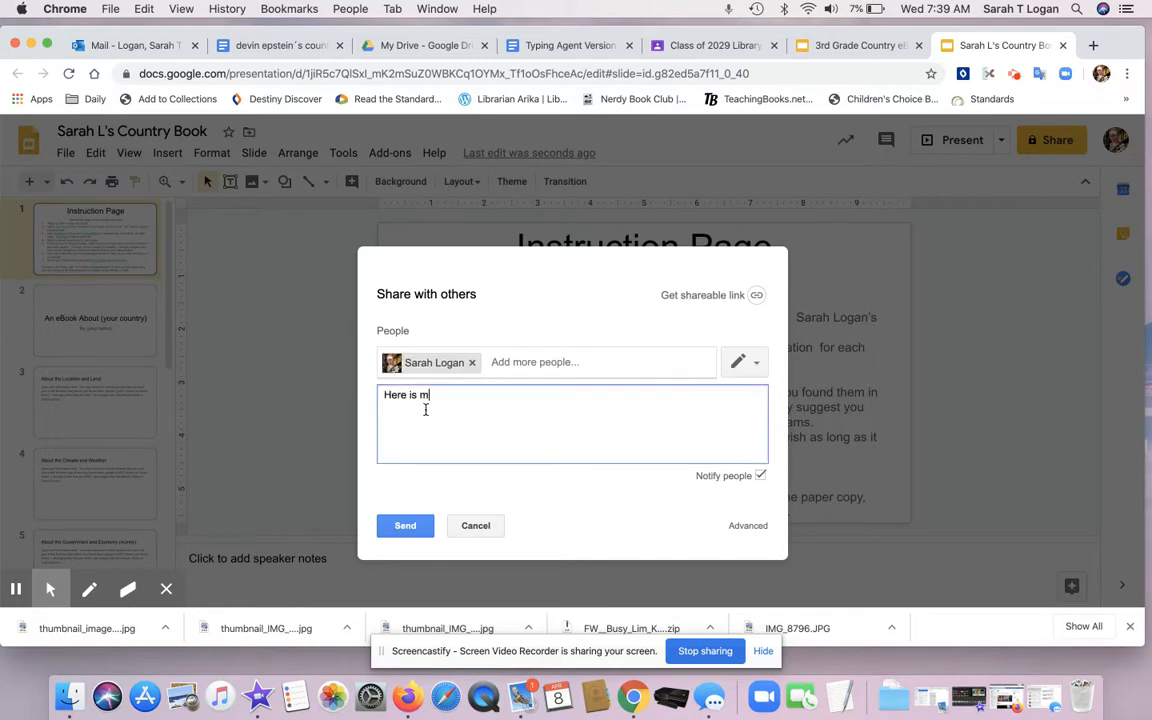
pyautogui.write('y book on F')
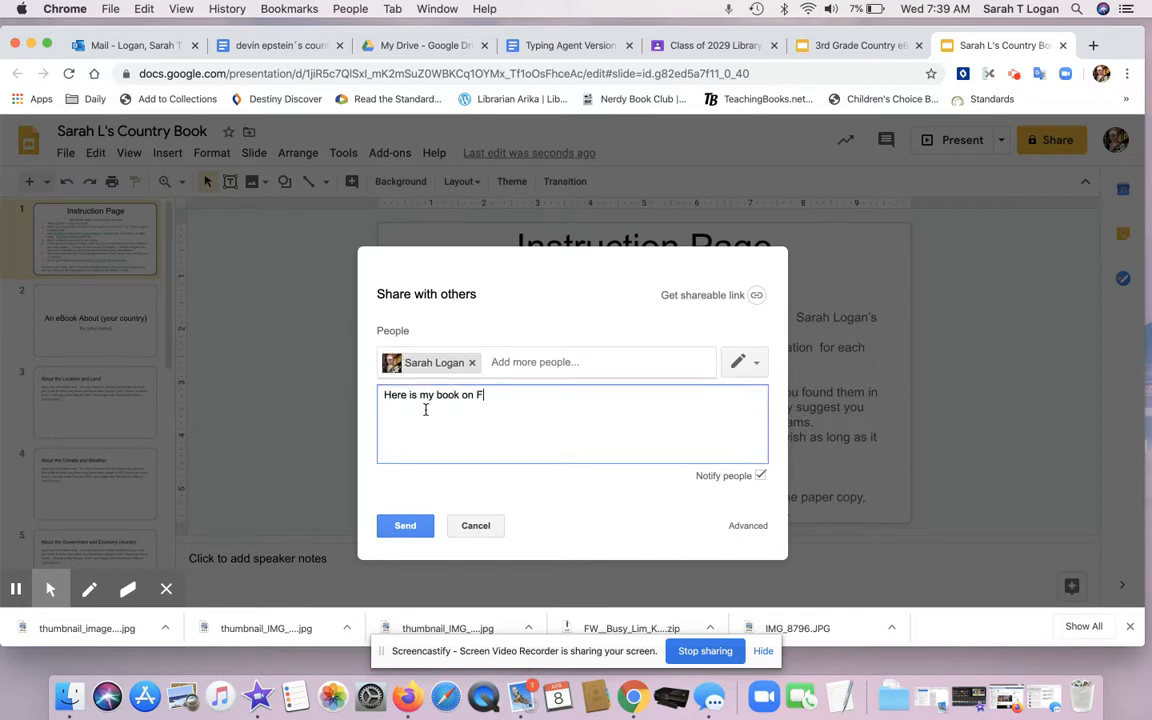
pyautogui.write('rance.')
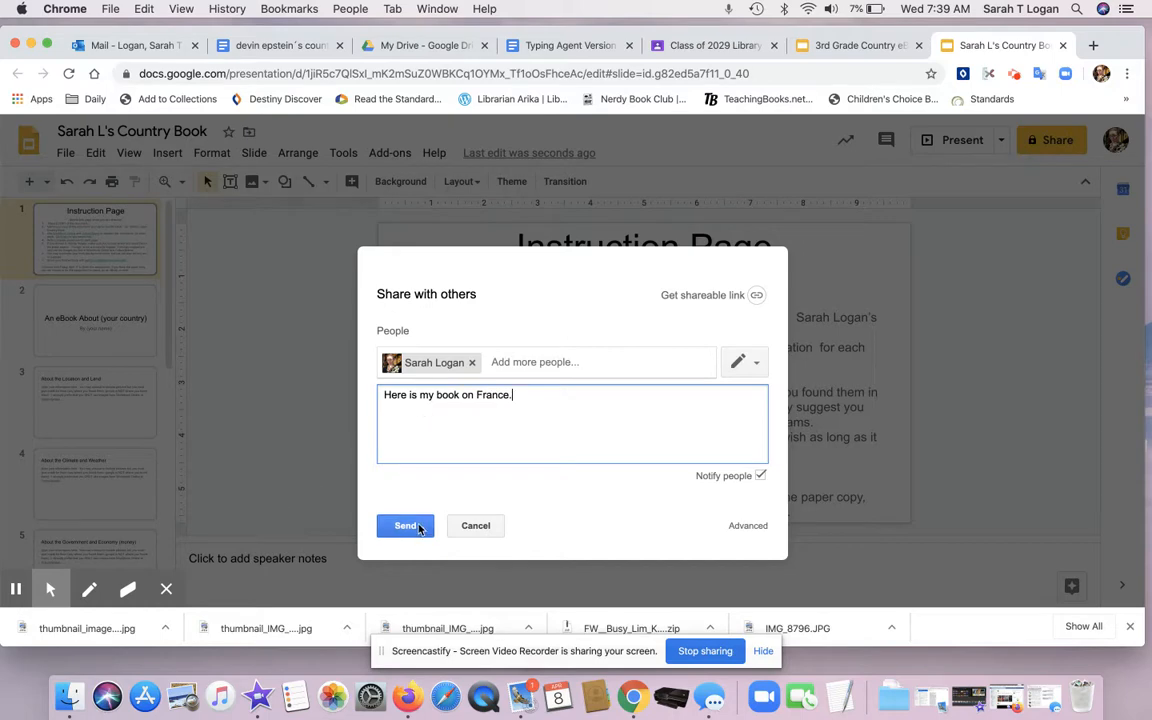
pyautogui.click(405, 525)
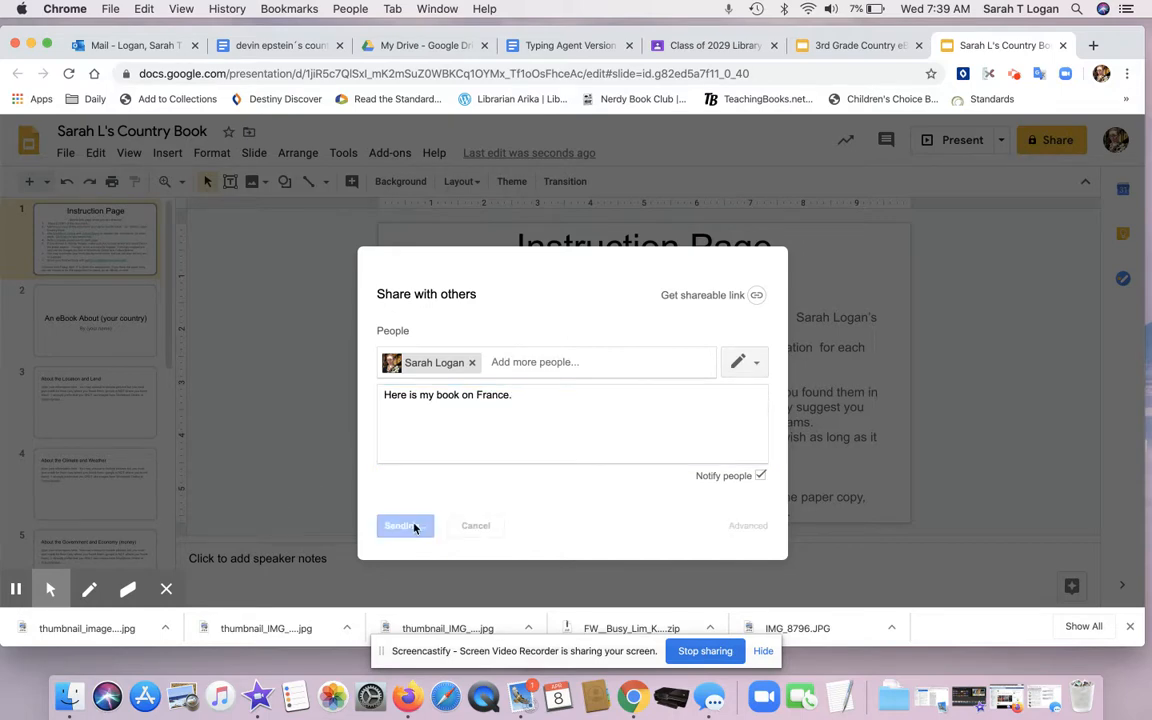
pyautogui.click(400, 526)
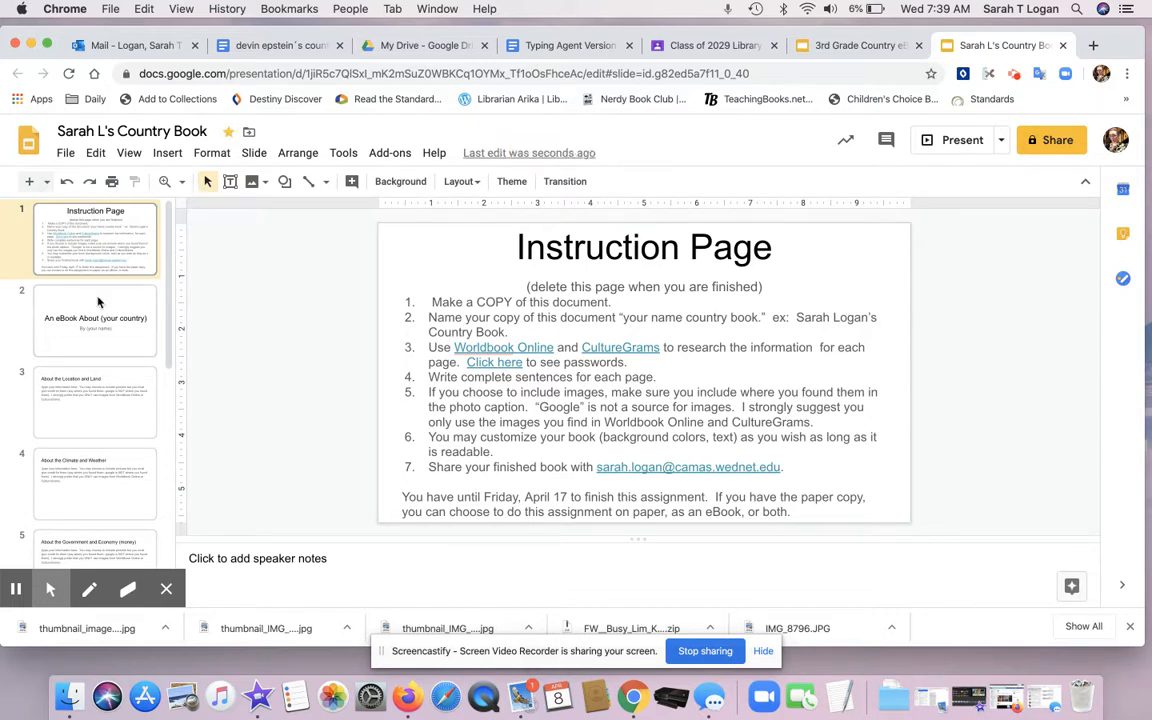
# View the About the Location and Land slide and star the presentation
pyautogui.click(95, 402)
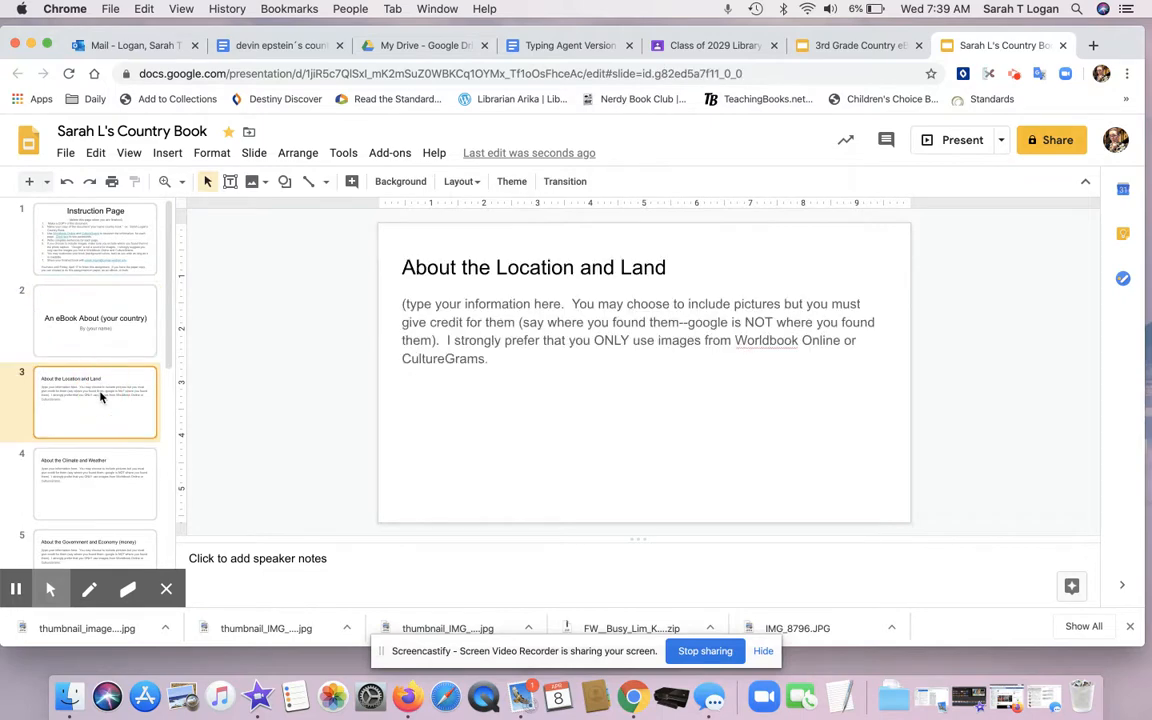
pyautogui.moveTo(903, 181)
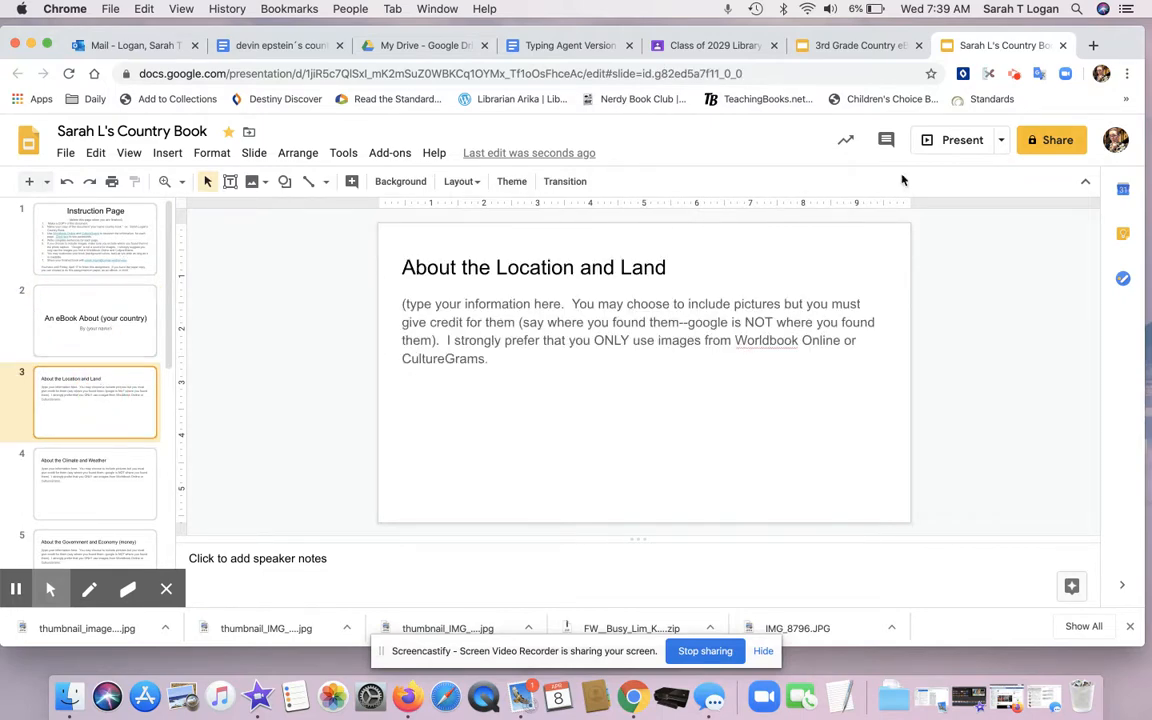
pyautogui.click(951, 140)
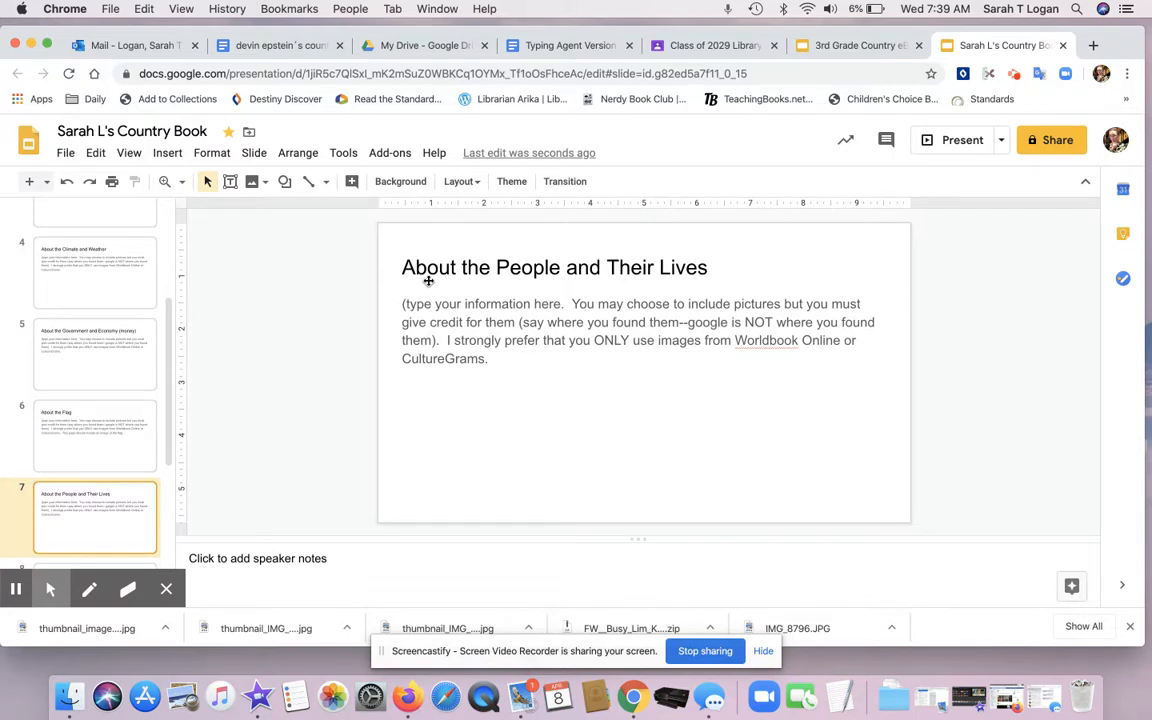
pyautogui.moveTo(165, 401)
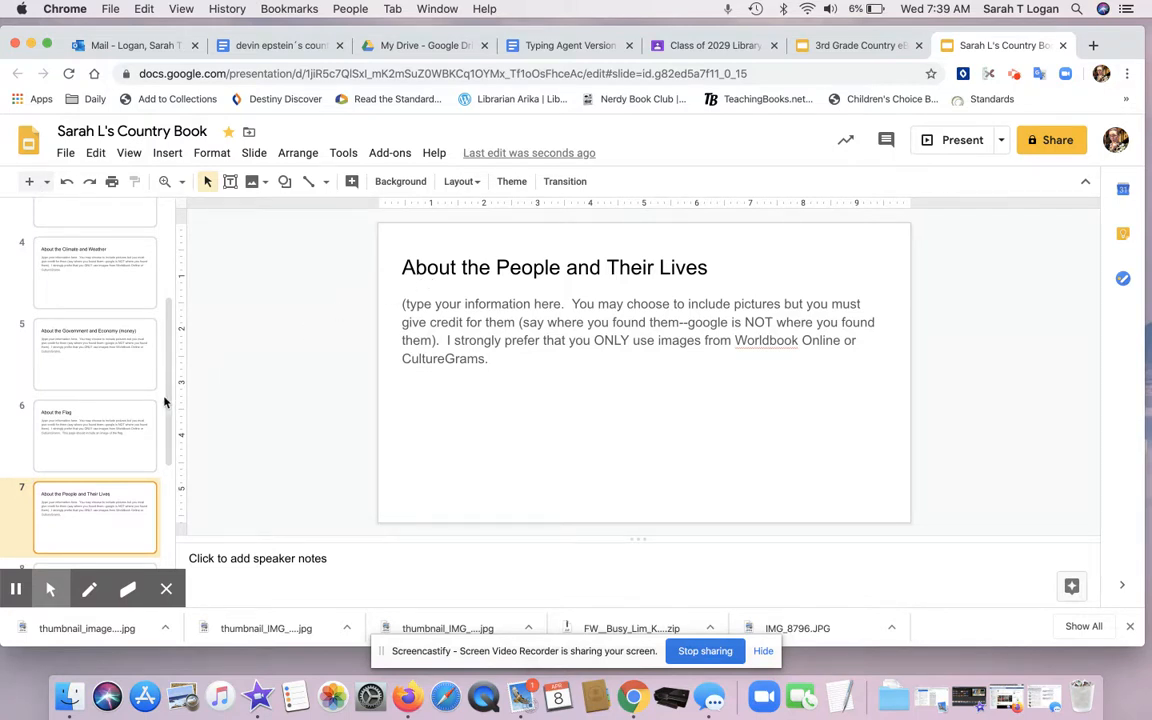